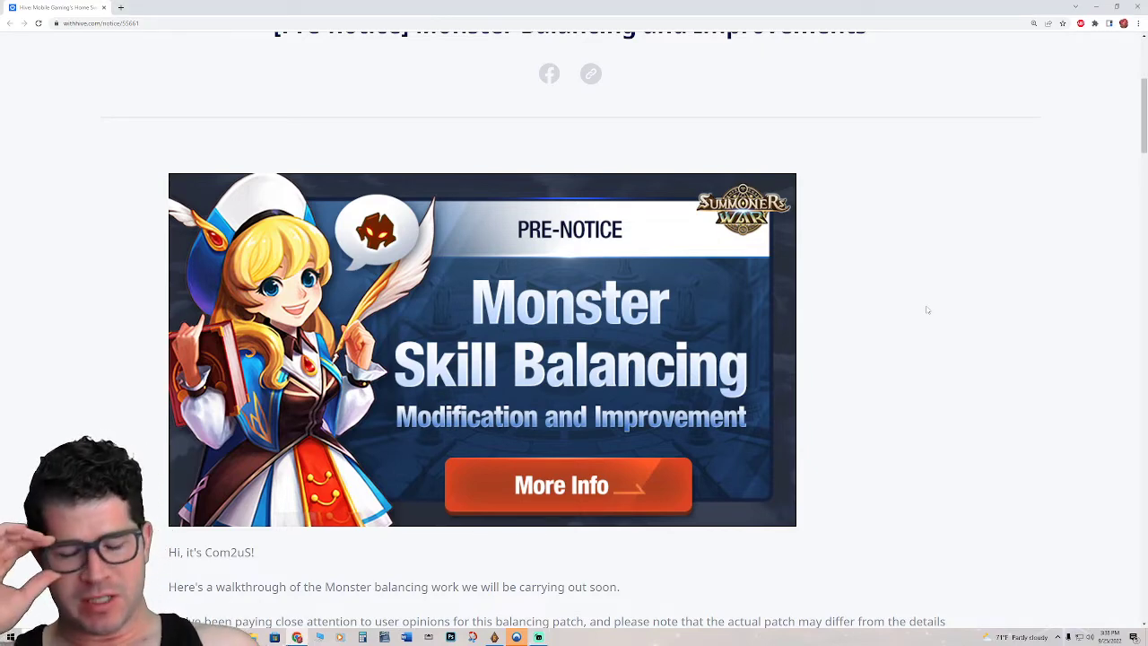
scroll(down, 3)
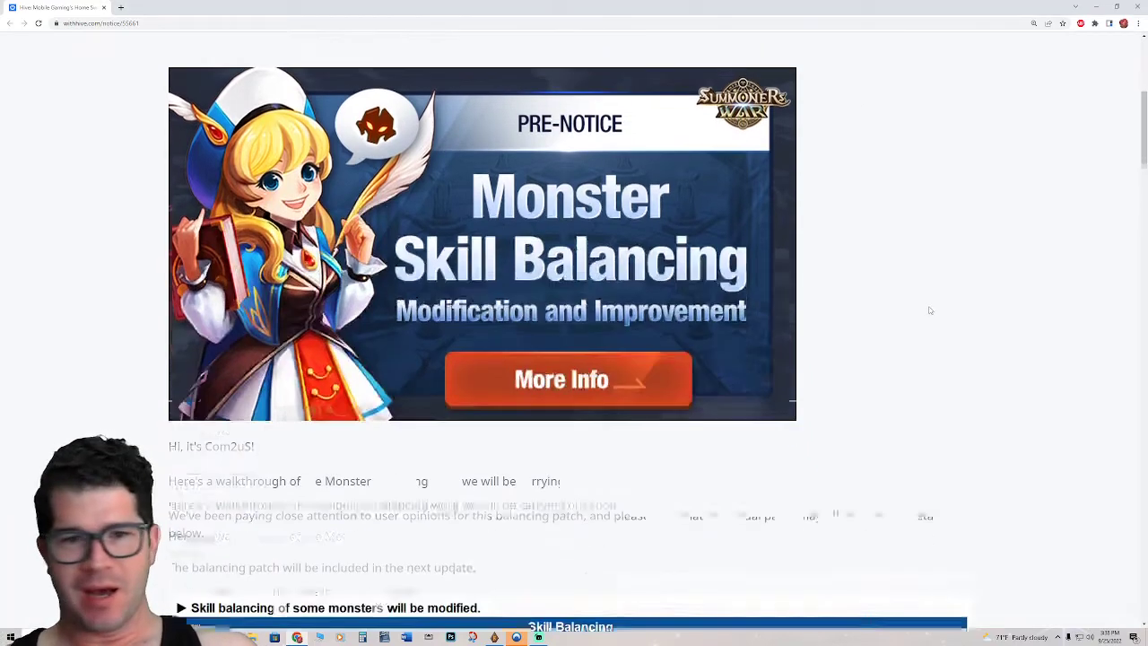
scroll(down, 3)
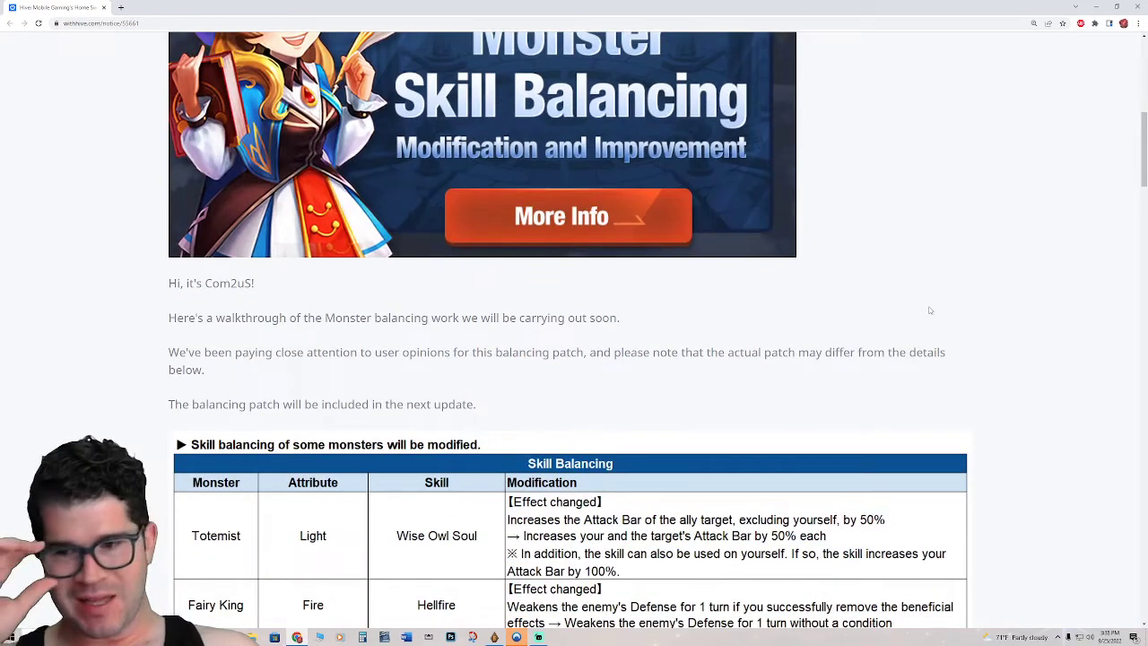
scroll(down, 3)
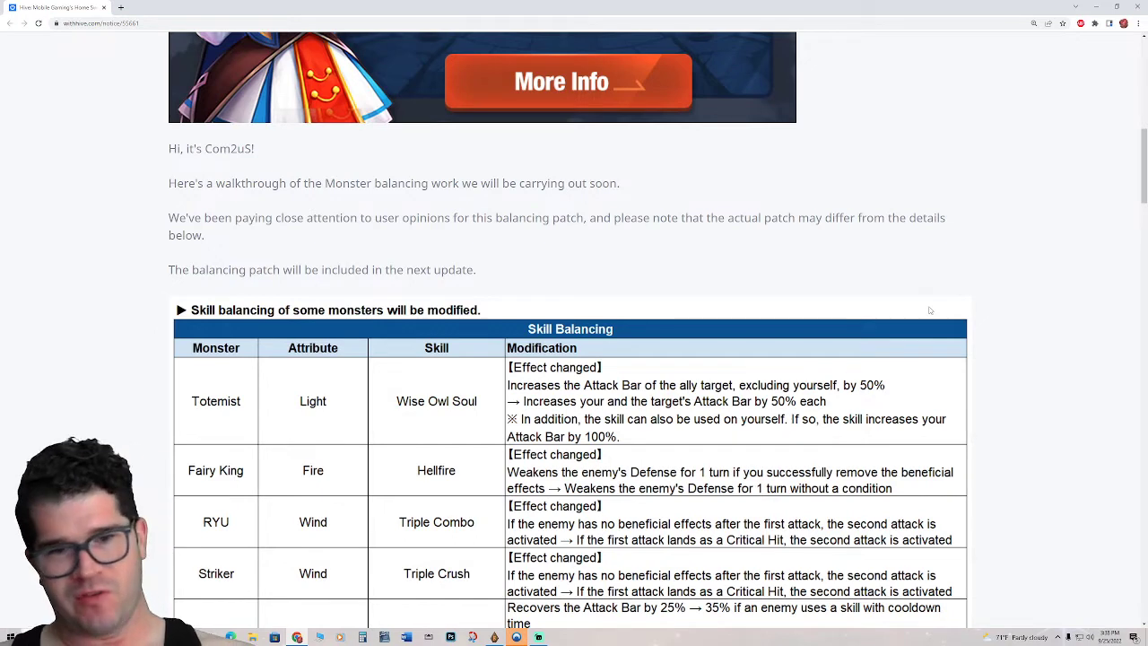
mouse_move(953, 308)
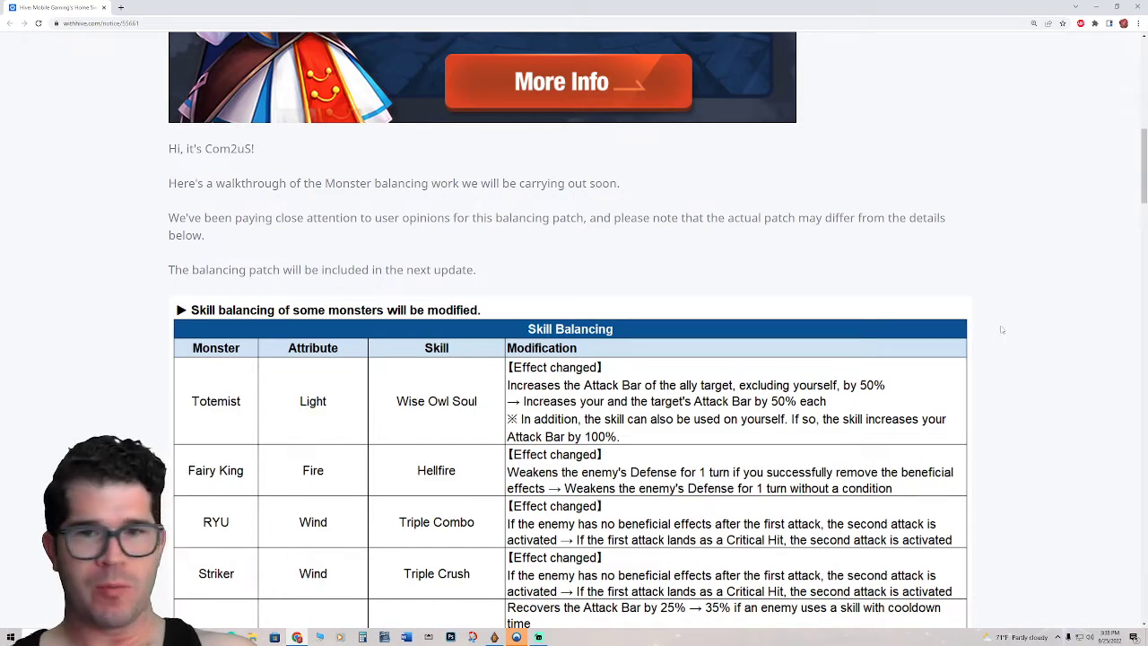
scroll(down, 3)
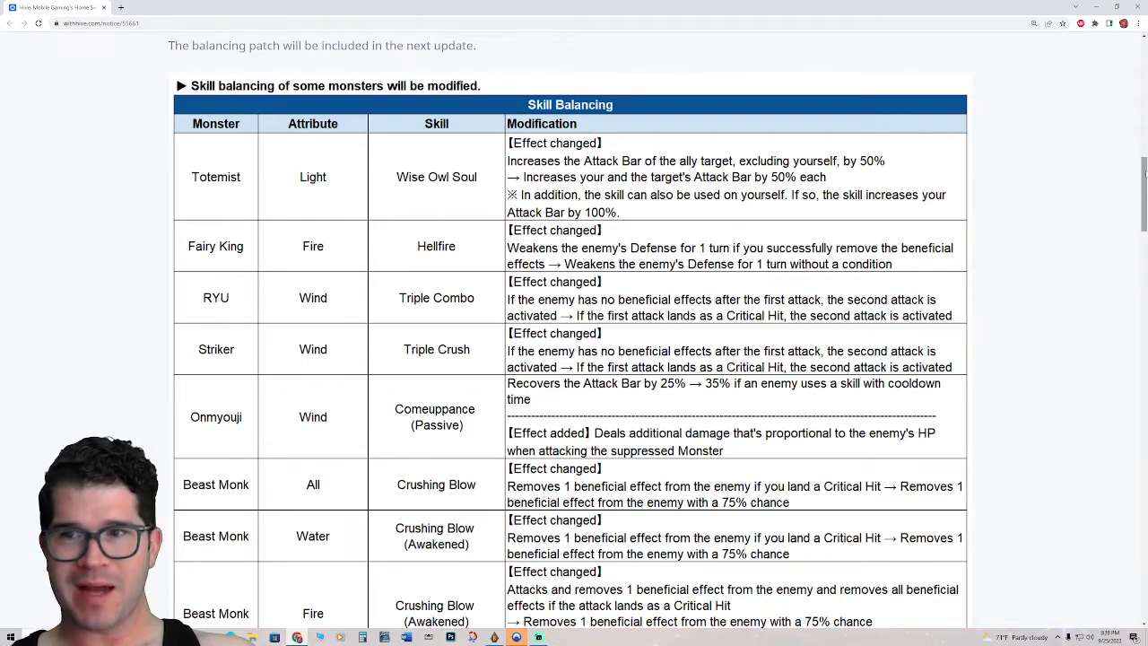
scroll(down, 3)
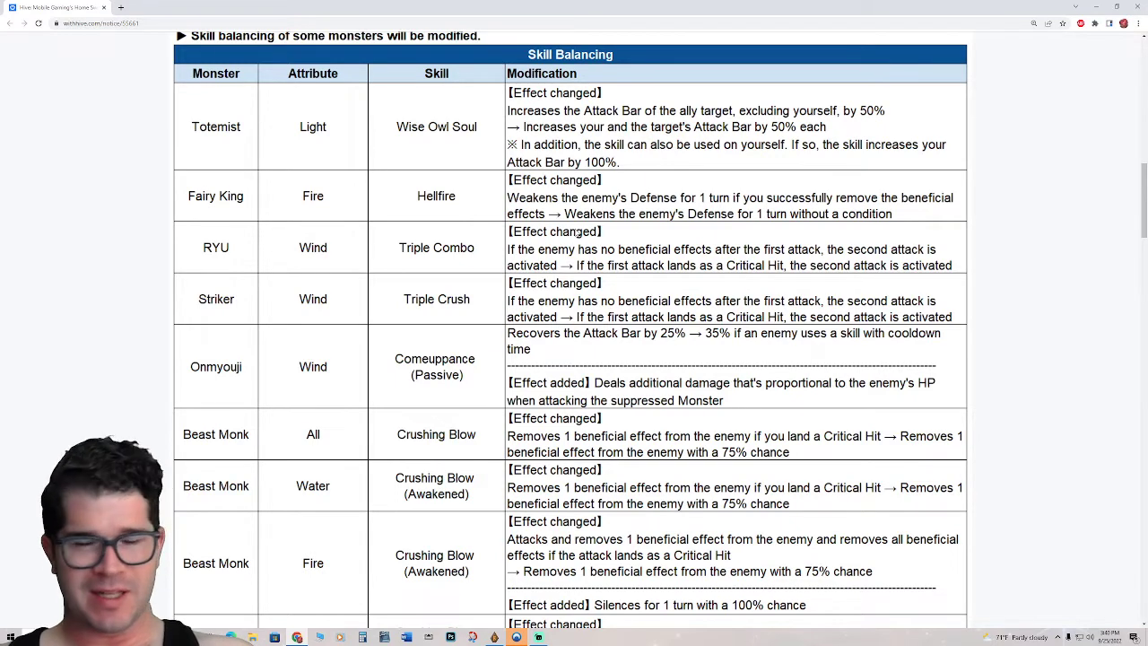
mouse_move(492, 306)
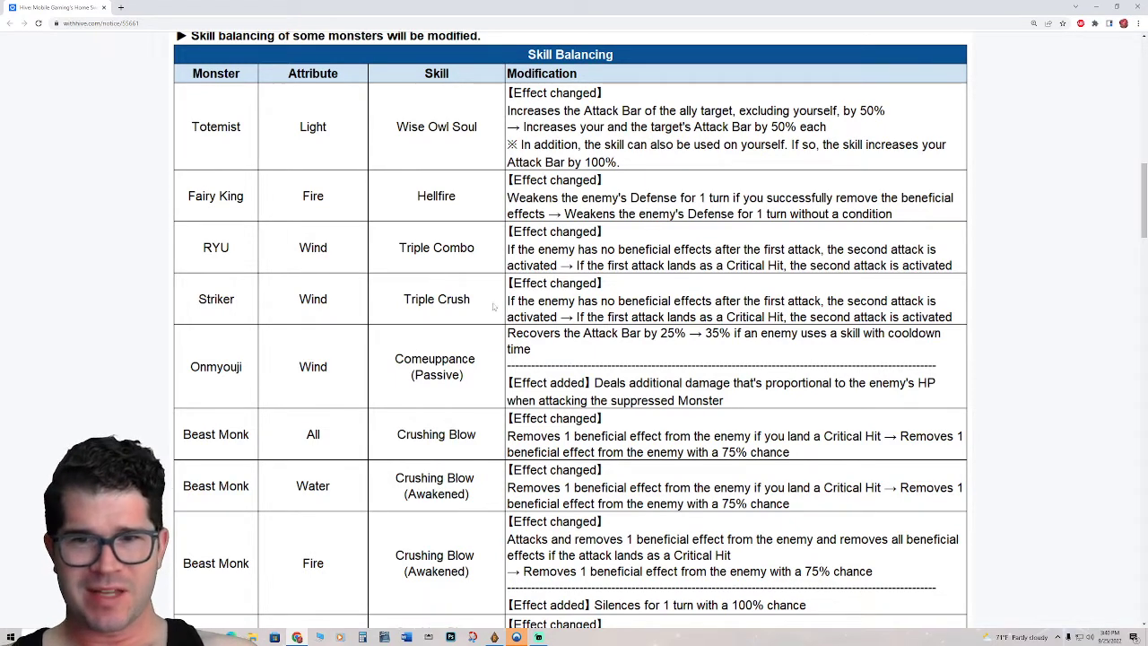
mouse_move(1037, 307)
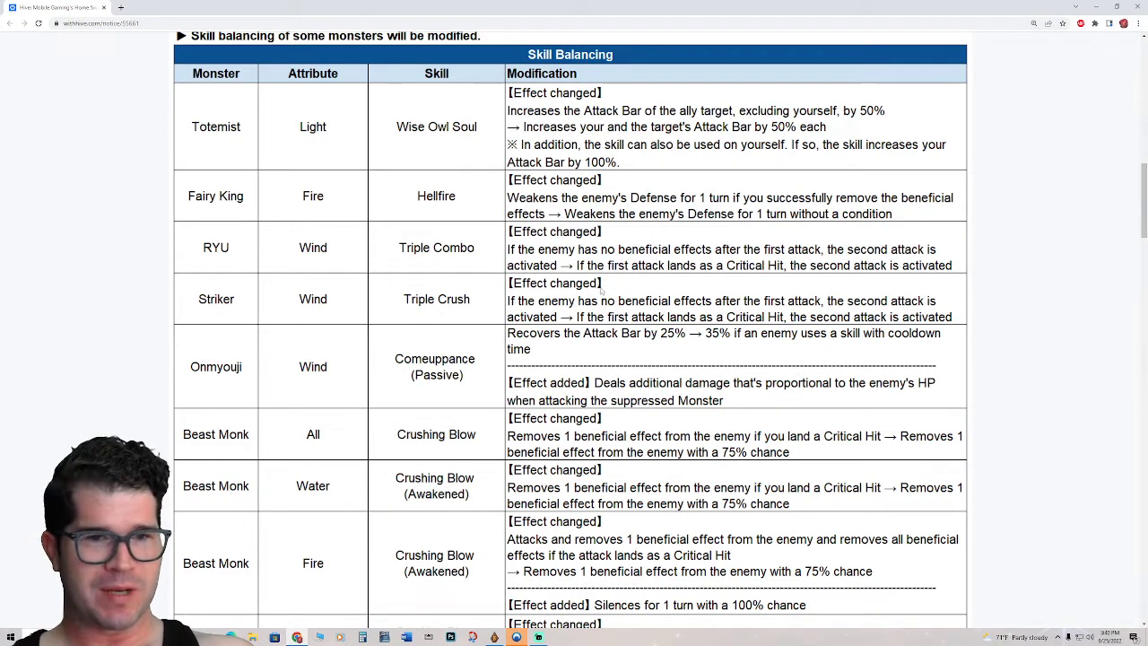
scroll(down, 3)
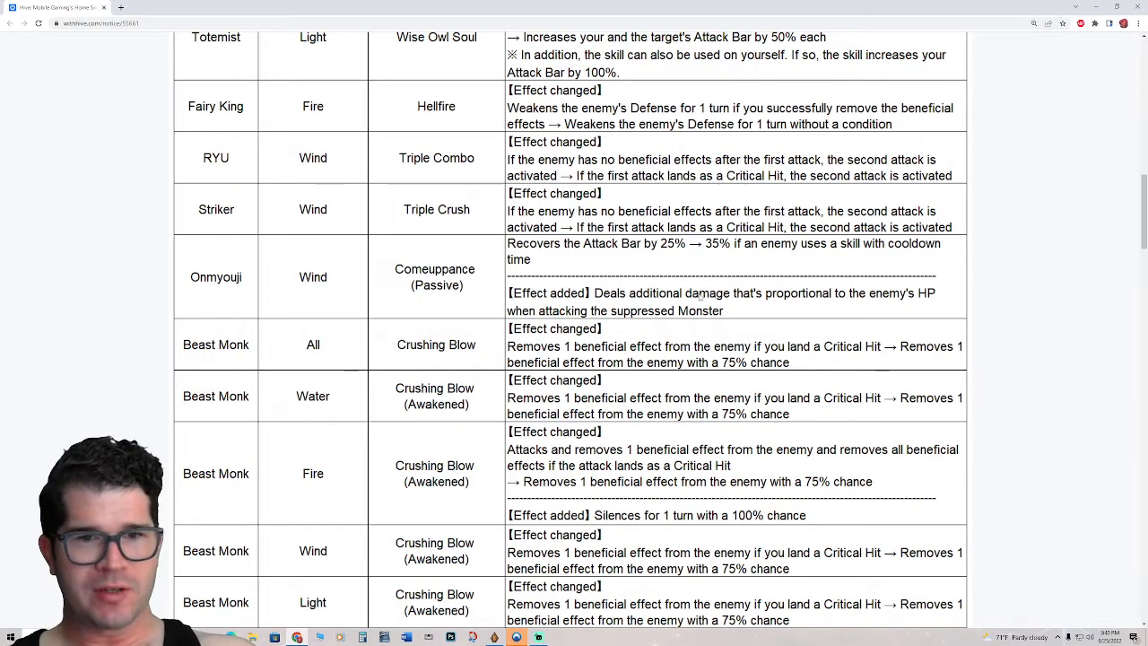
scroll(down, 3)
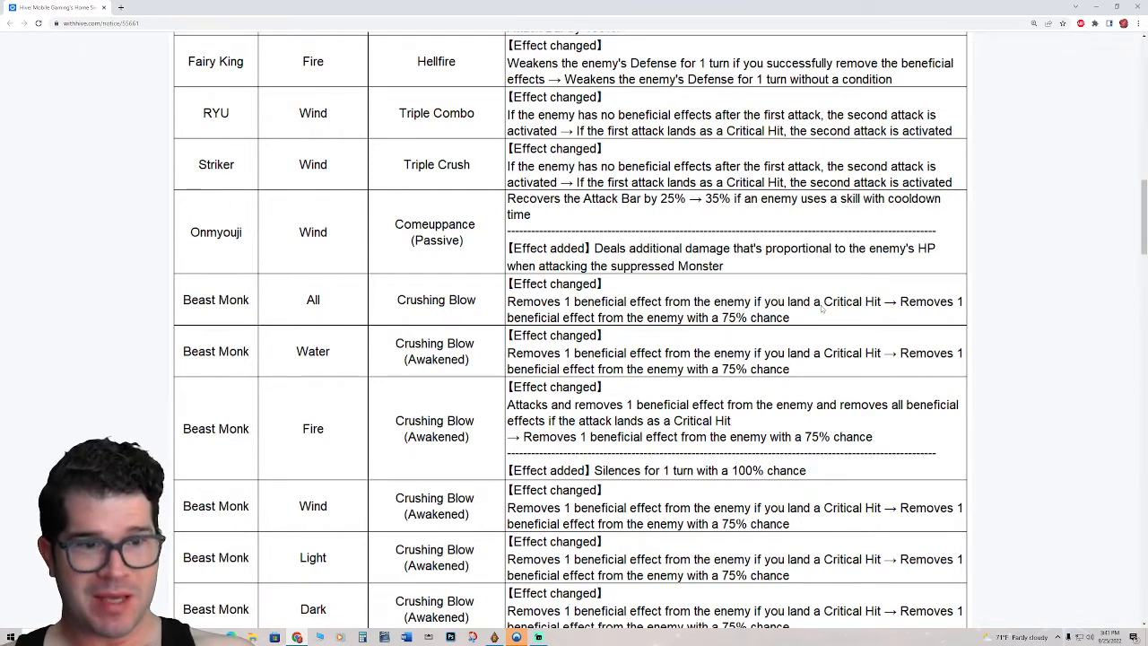
mouse_move(282, 190)
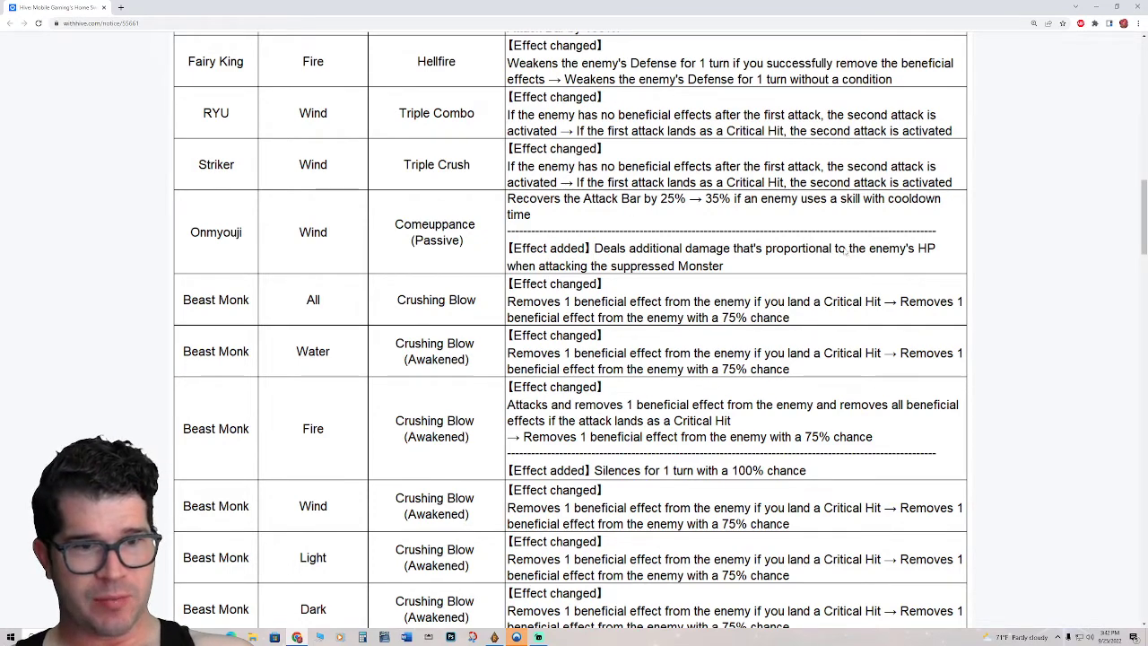
scroll(down, 3)
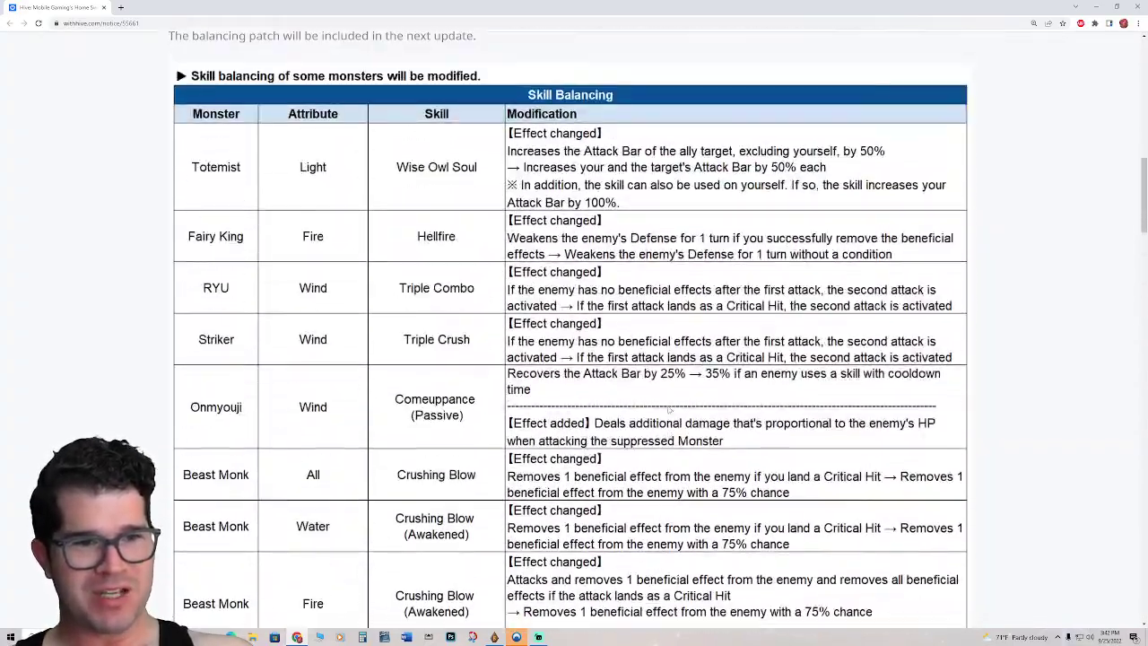
scroll(down, 3)
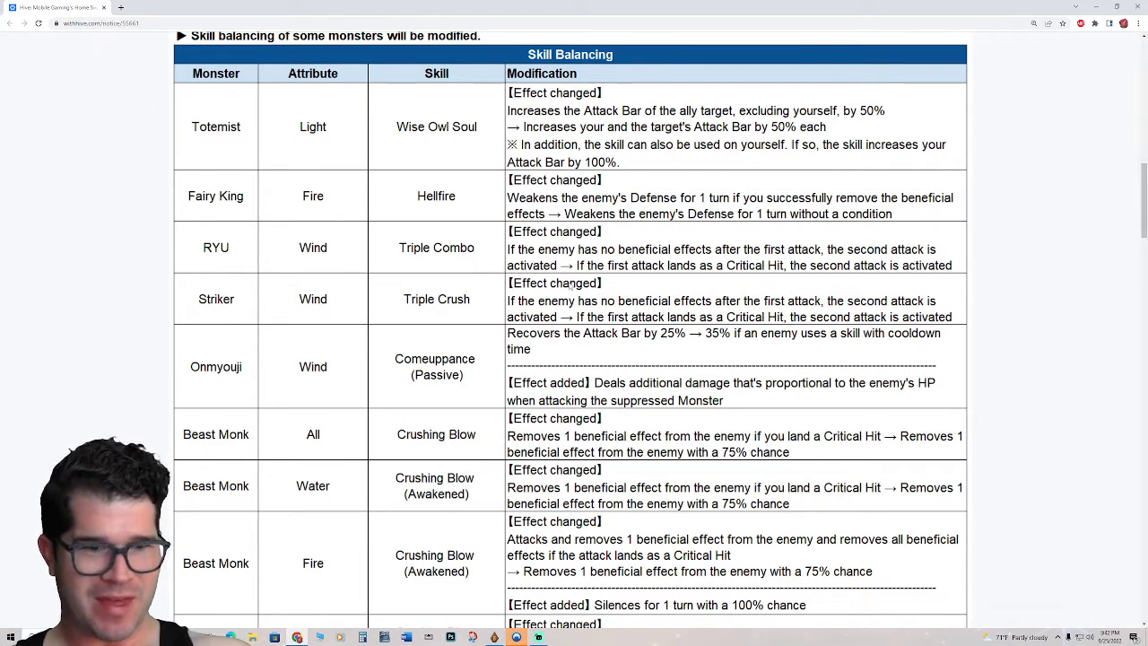
scroll(down, 3)
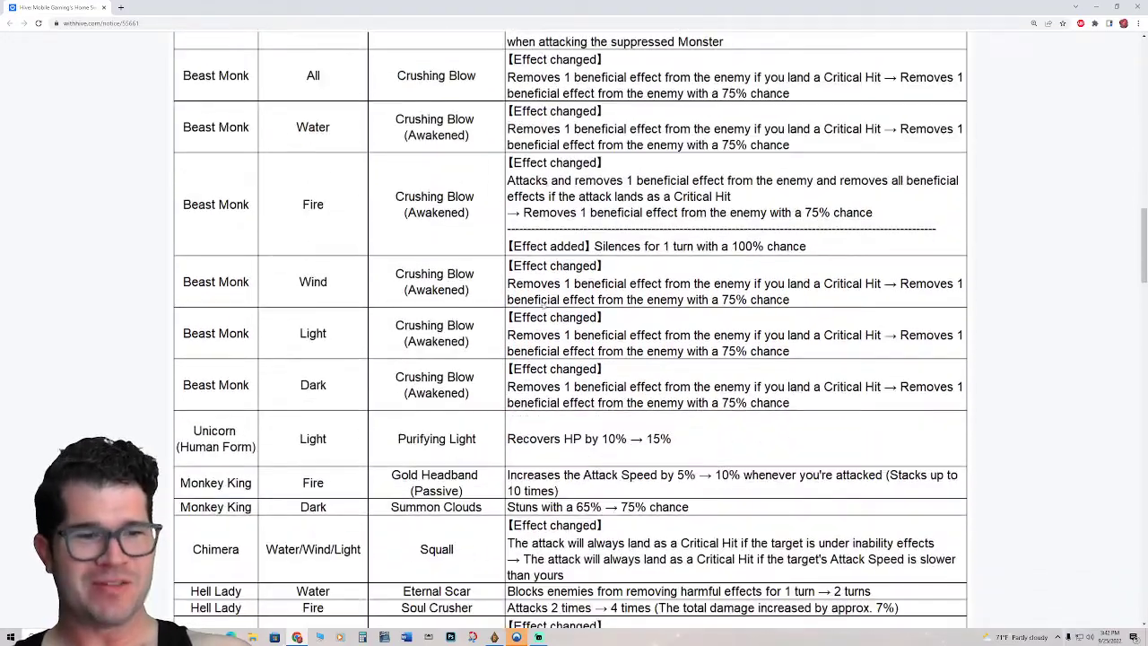
scroll(down, 3)
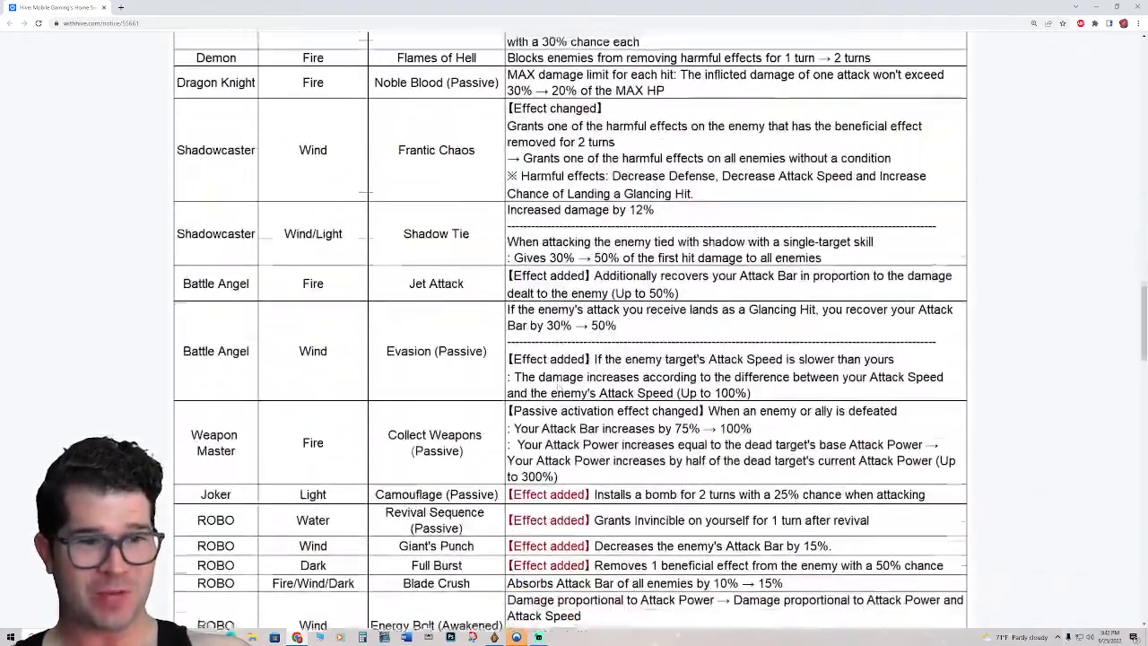
scroll(down, 3)
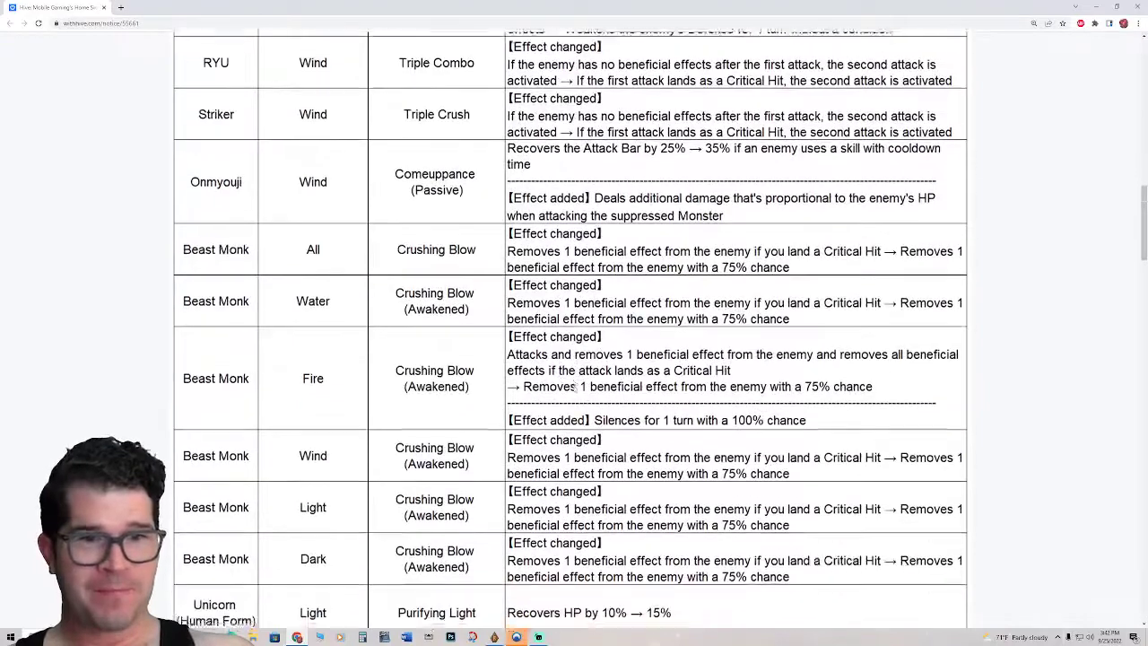
scroll(down, 3)
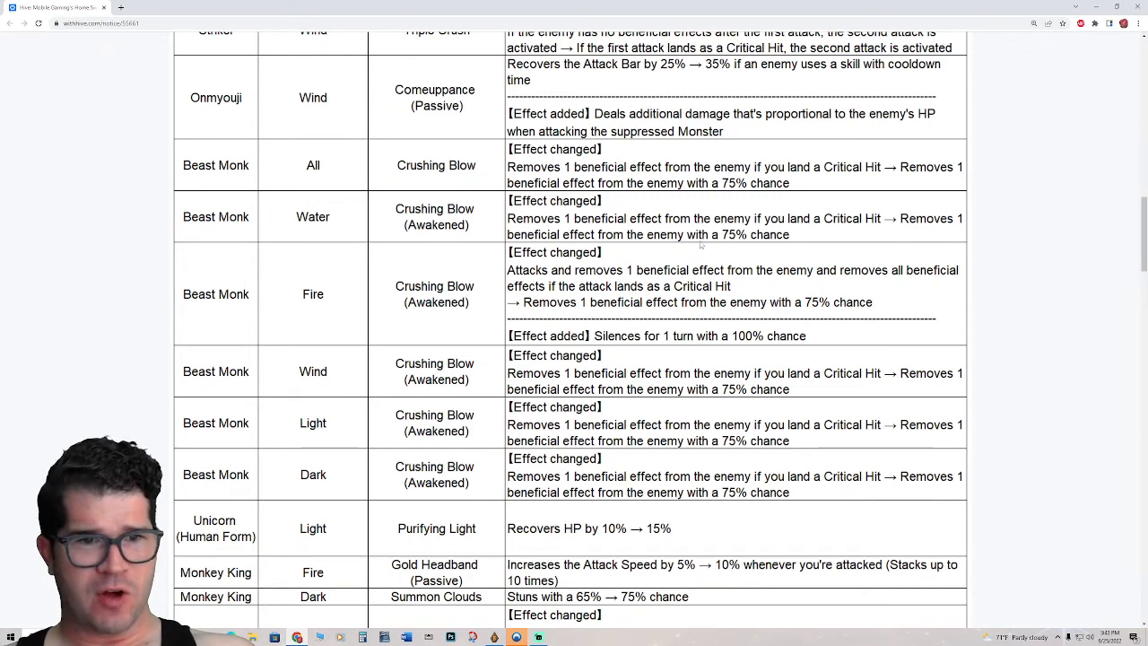
scroll(down, 3)
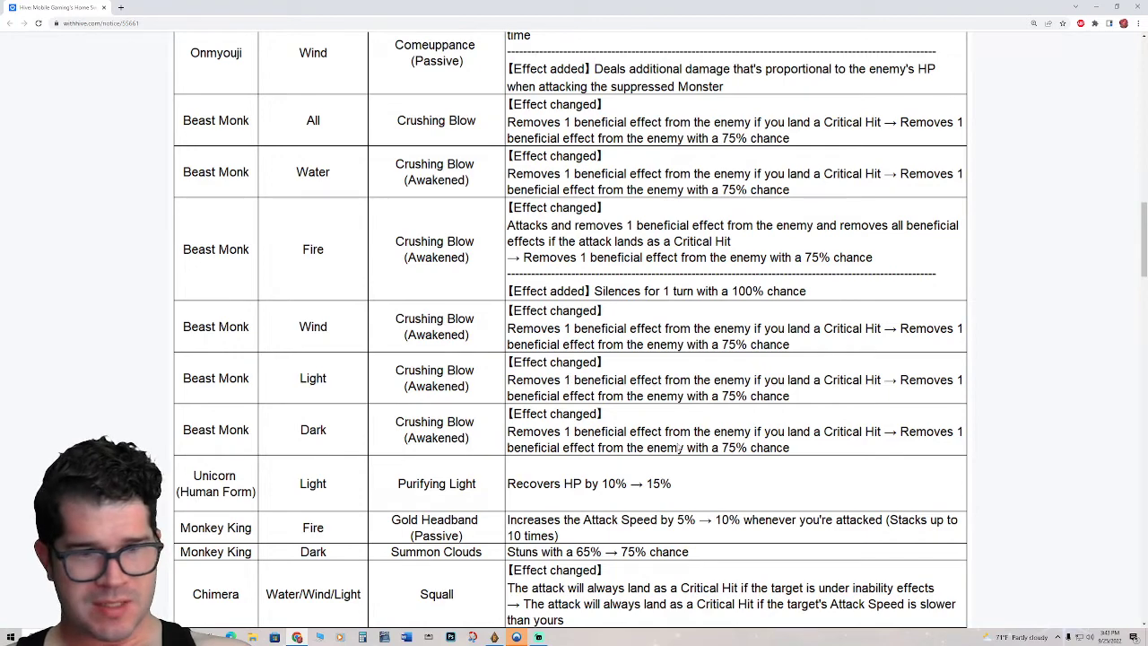
scroll(down, 3)
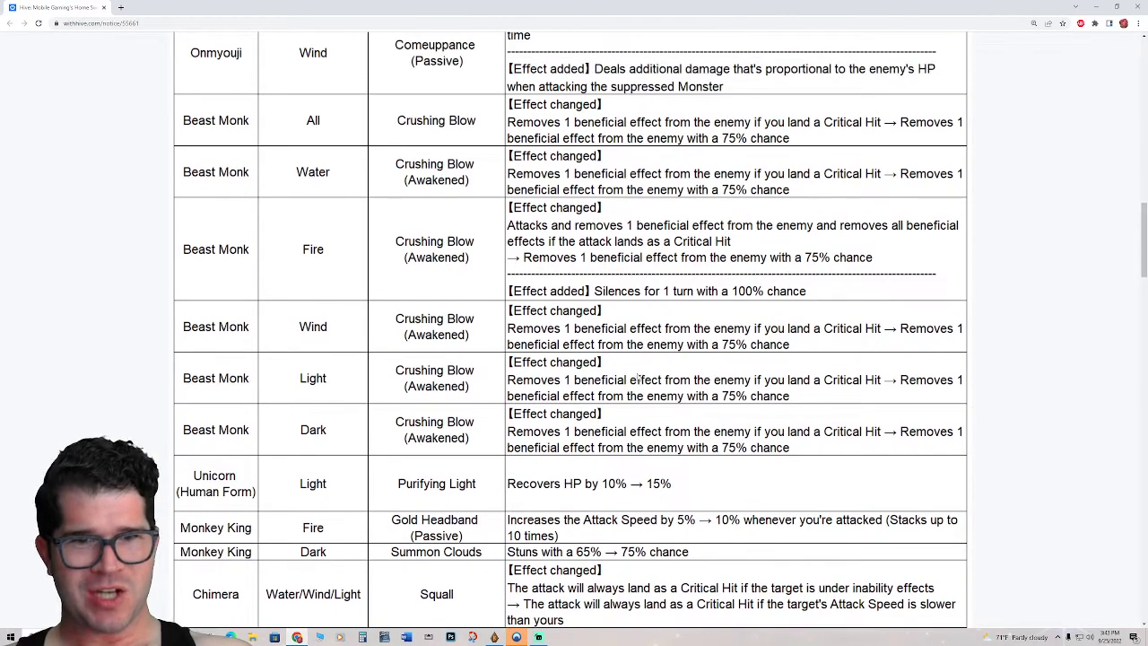
mouse_move(761, 312)
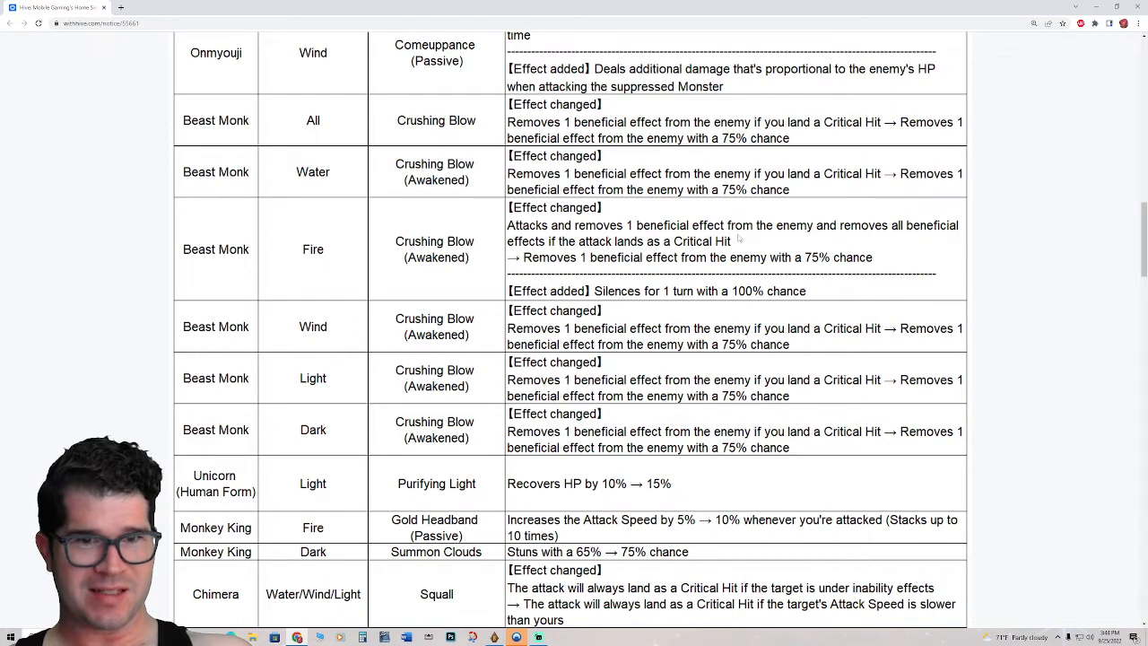
mouse_move(729, 231)
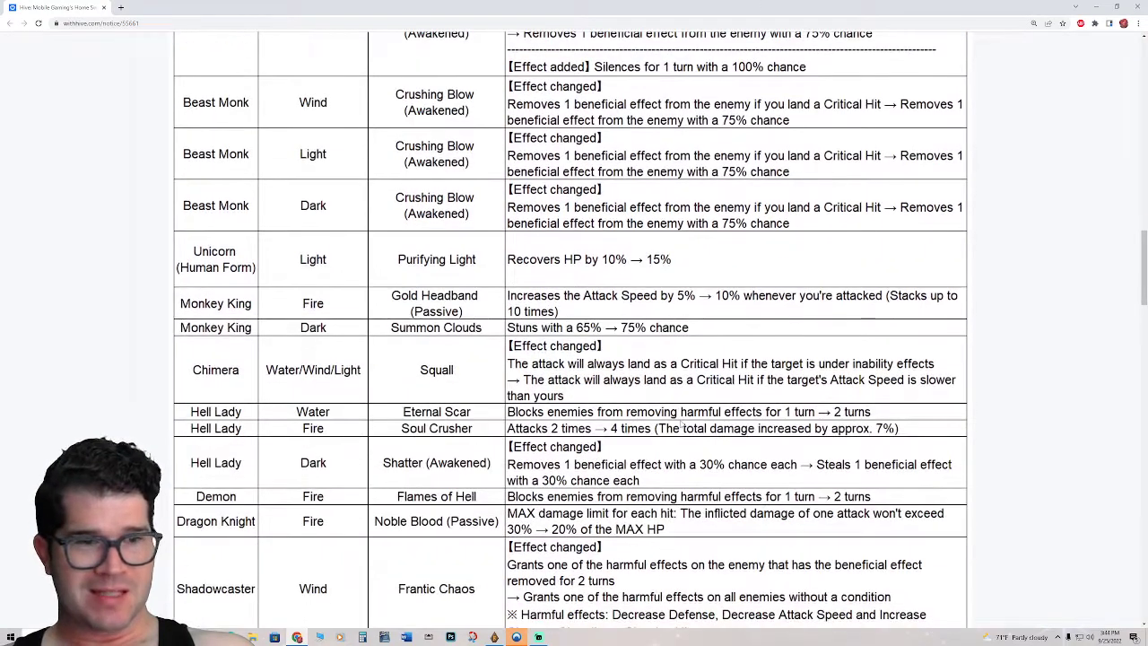
scroll(up, 3)
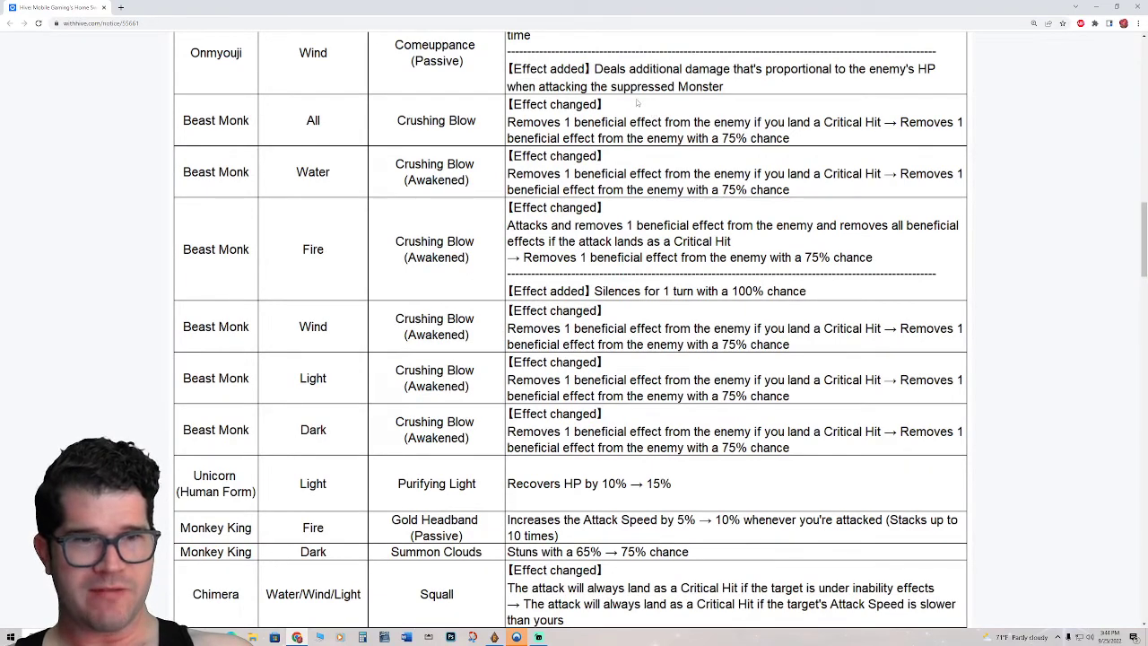
scroll(down, 3)
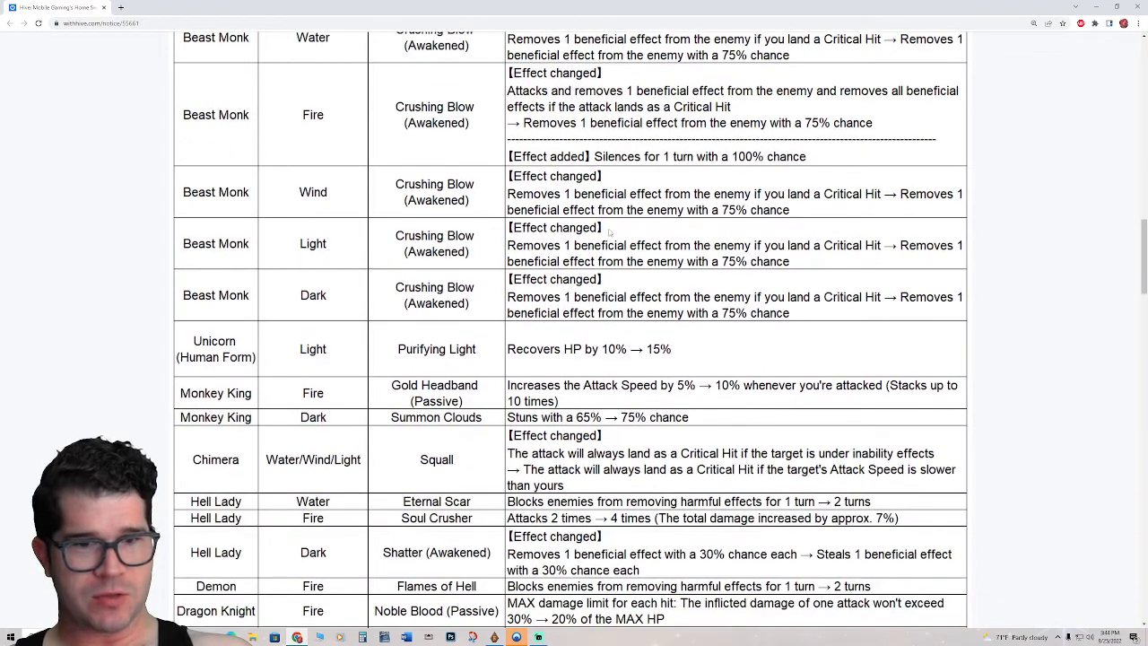
scroll(down, 3)
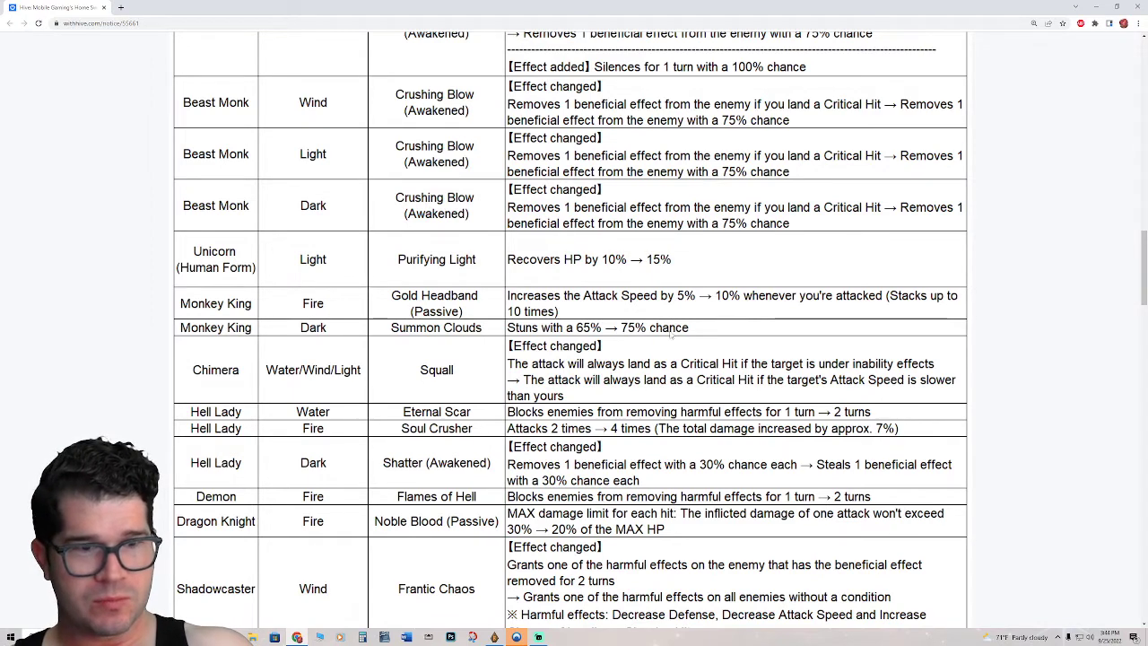
mouse_move(698, 278)
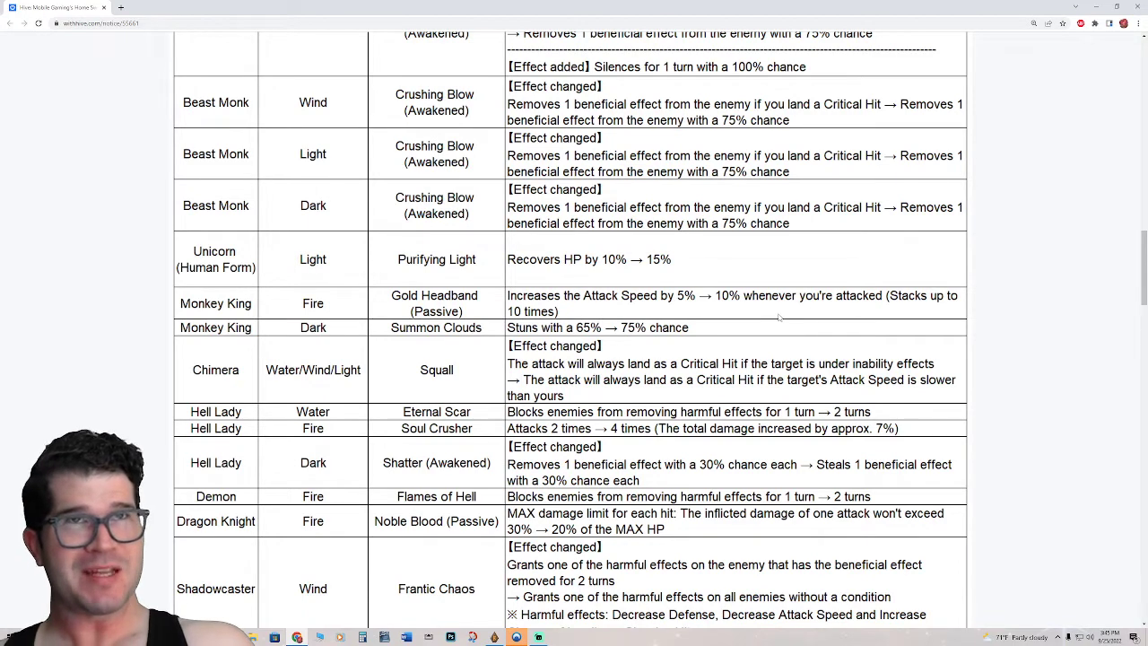
mouse_move(655, 303)
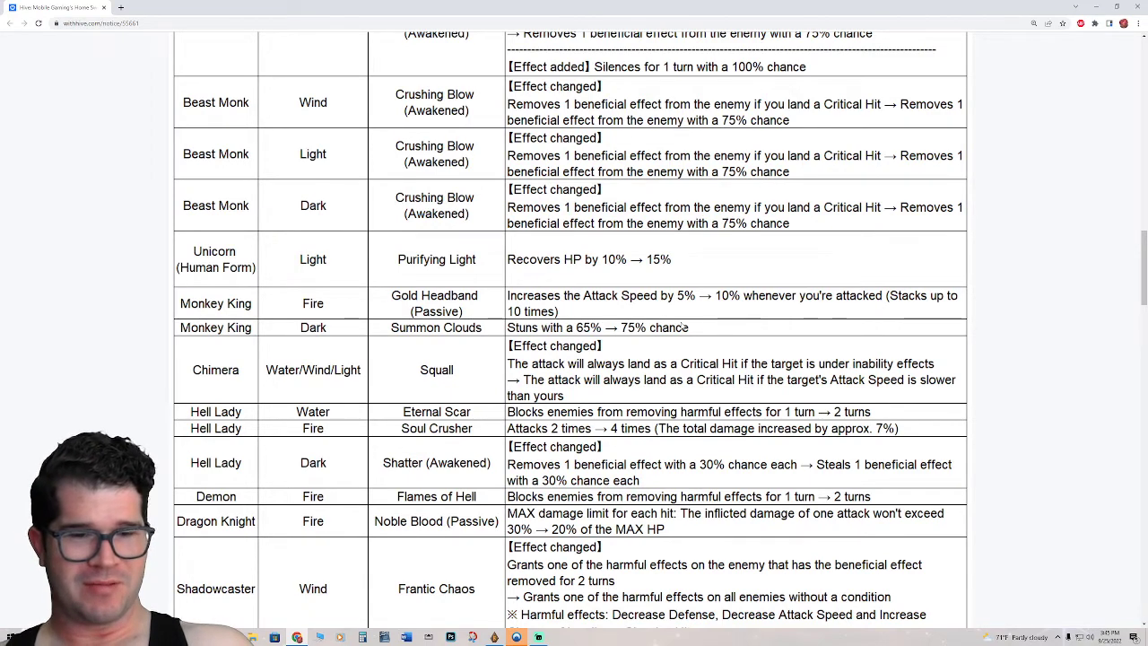
mouse_move(671, 307)
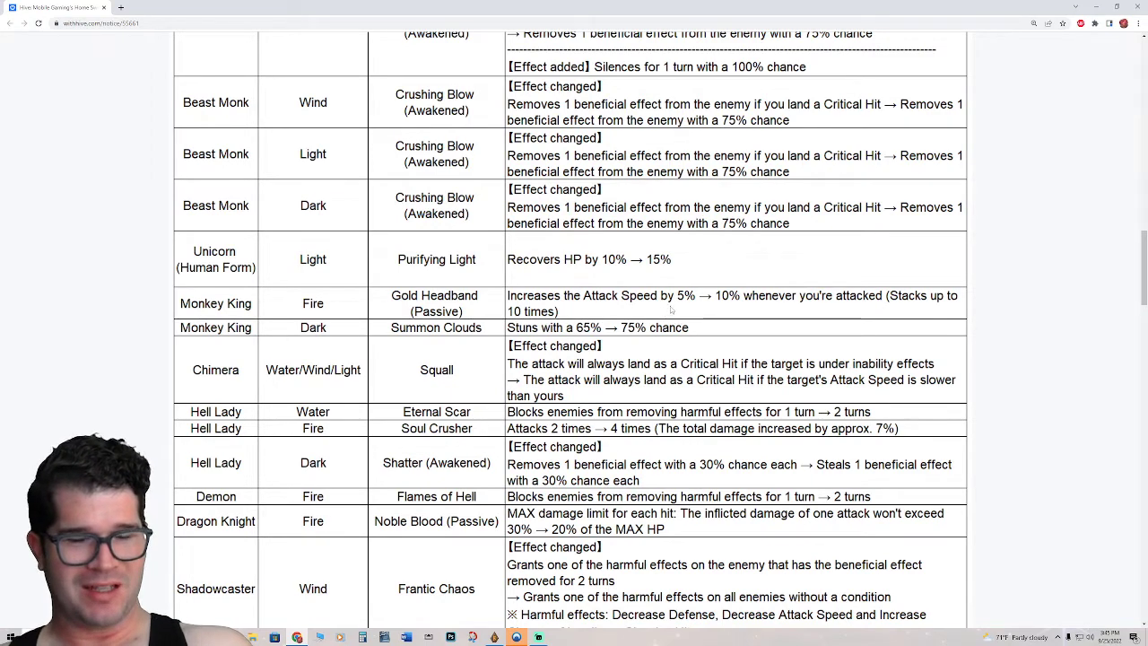
scroll(down, 3)
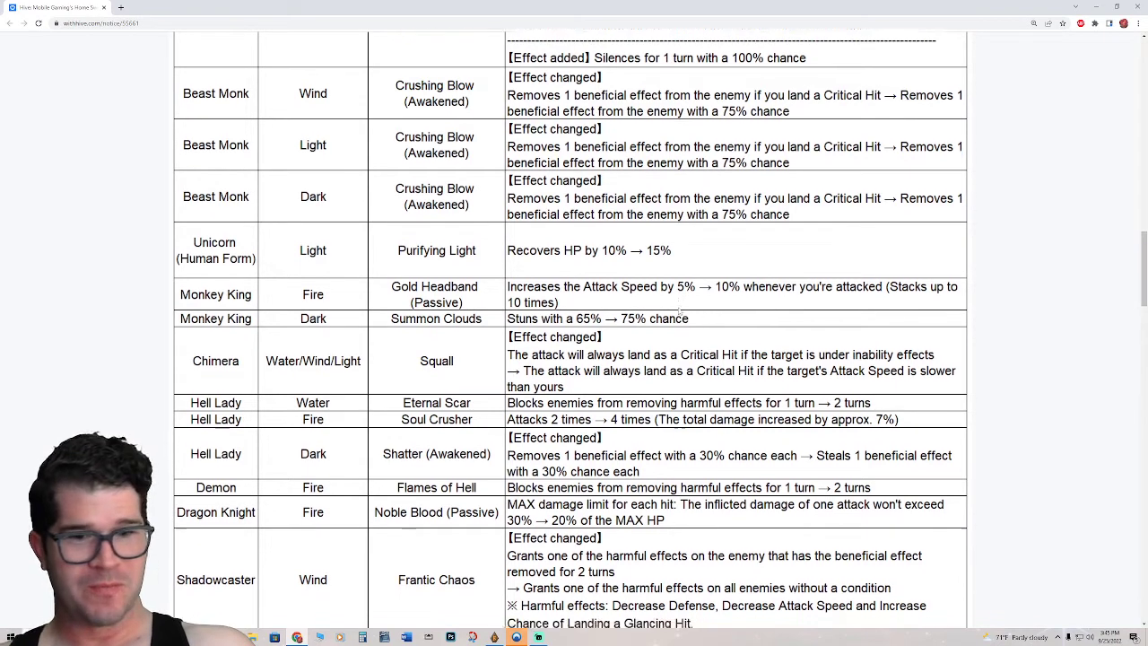
scroll(down, 3)
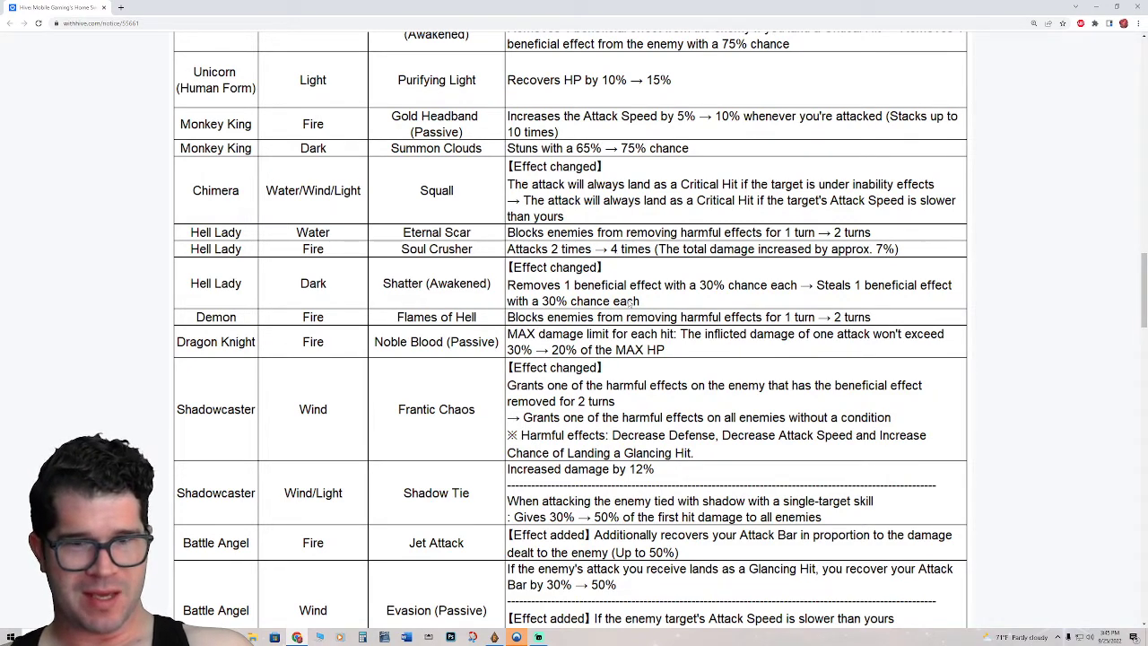
scroll(down, 3)
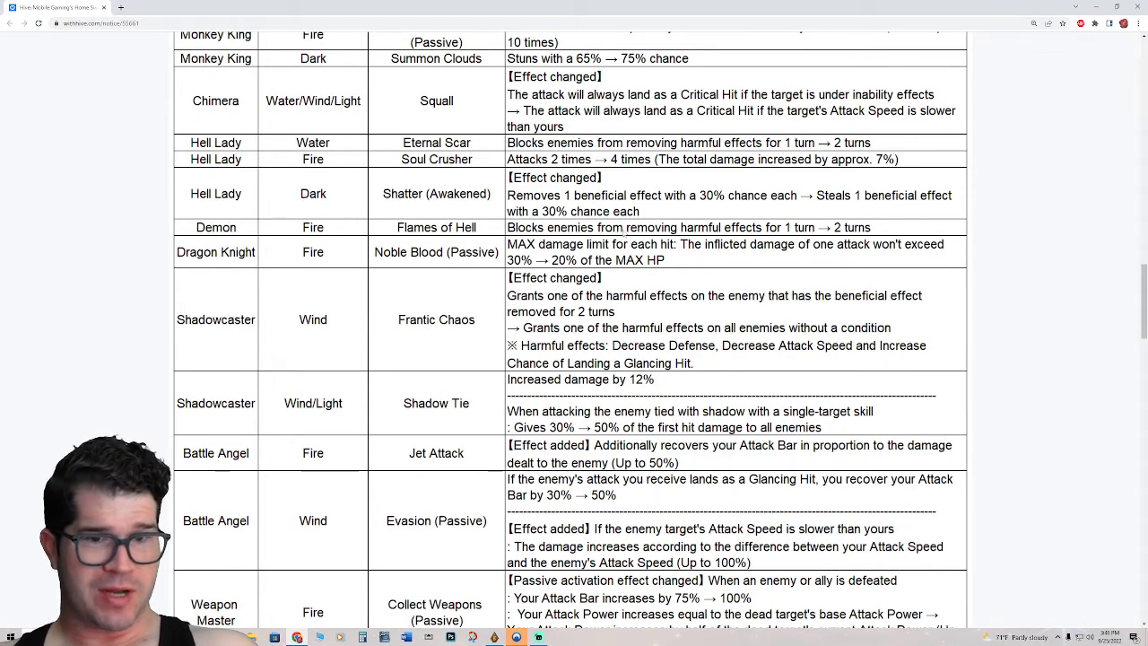
scroll(down, 3)
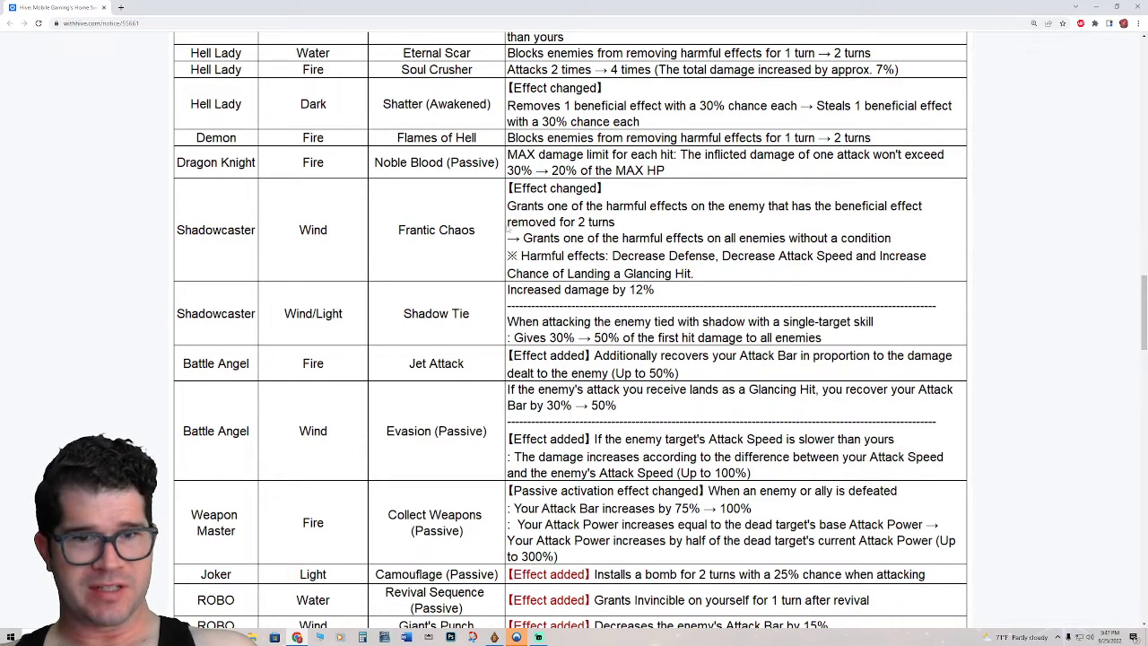
scroll(down, 3)
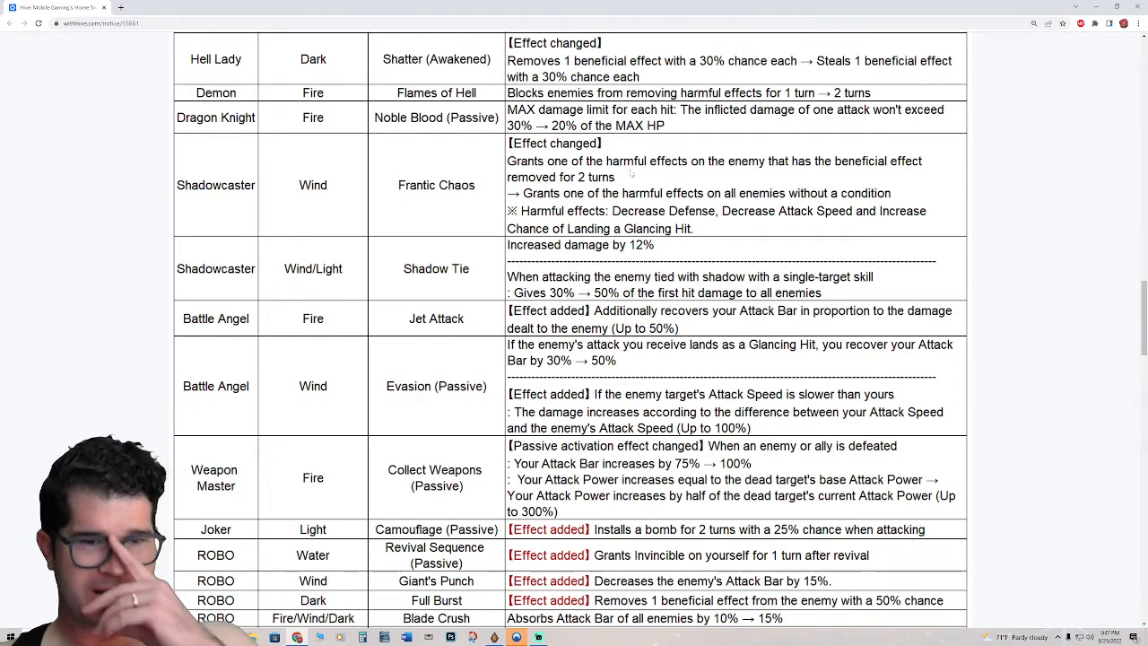
scroll(down, 3)
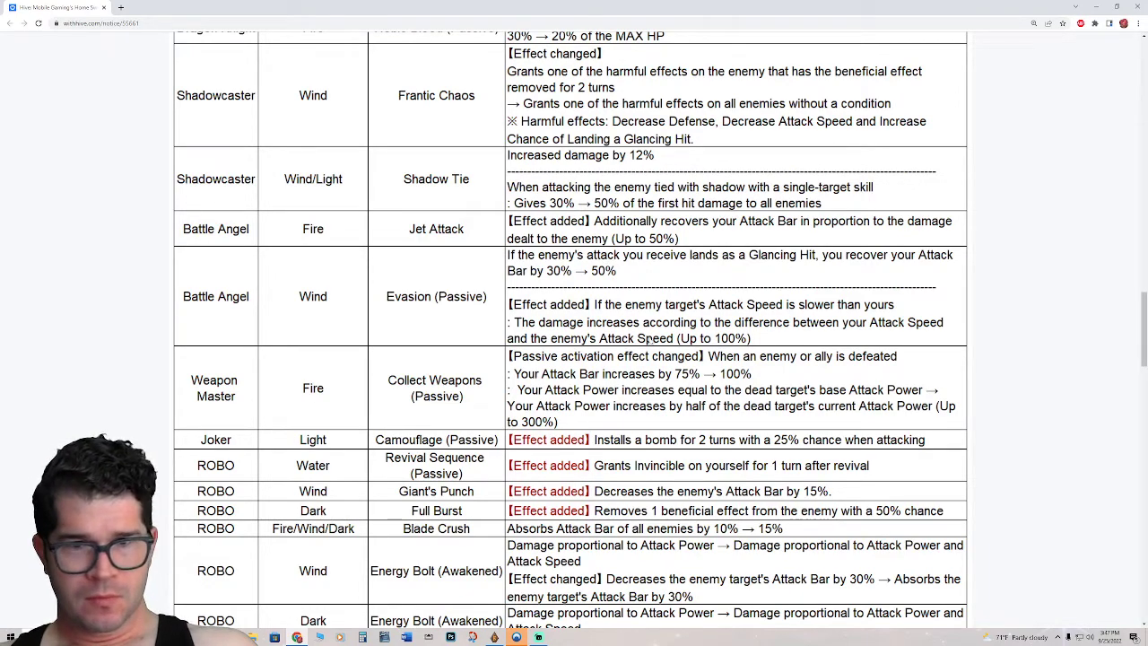
scroll(down, 3)
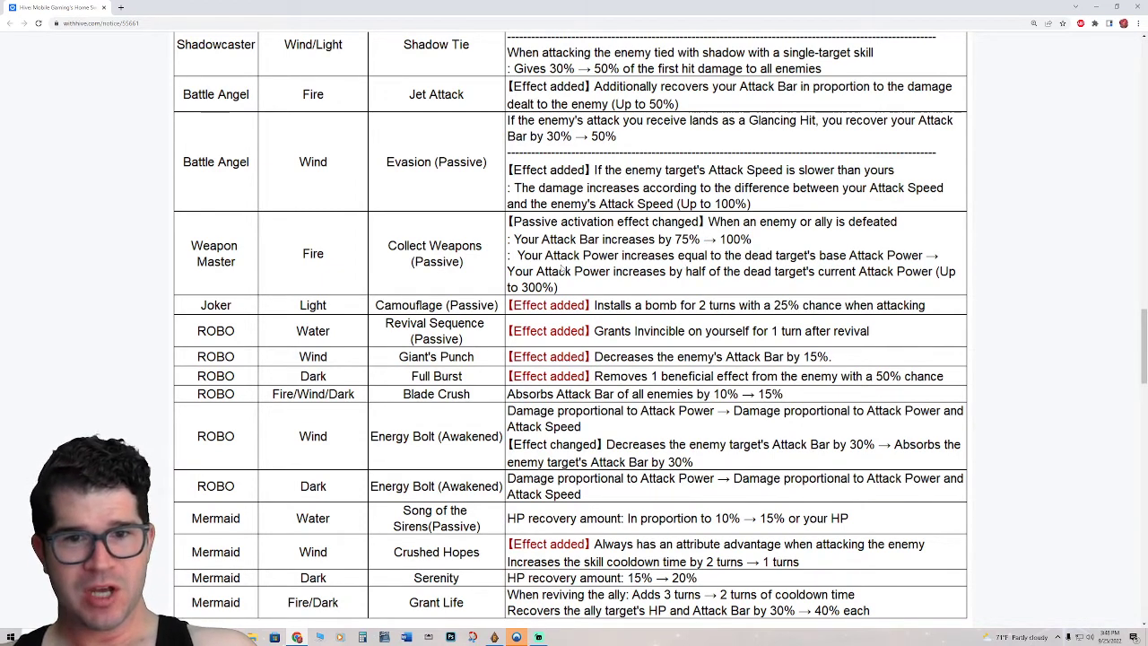
mouse_move(736, 283)
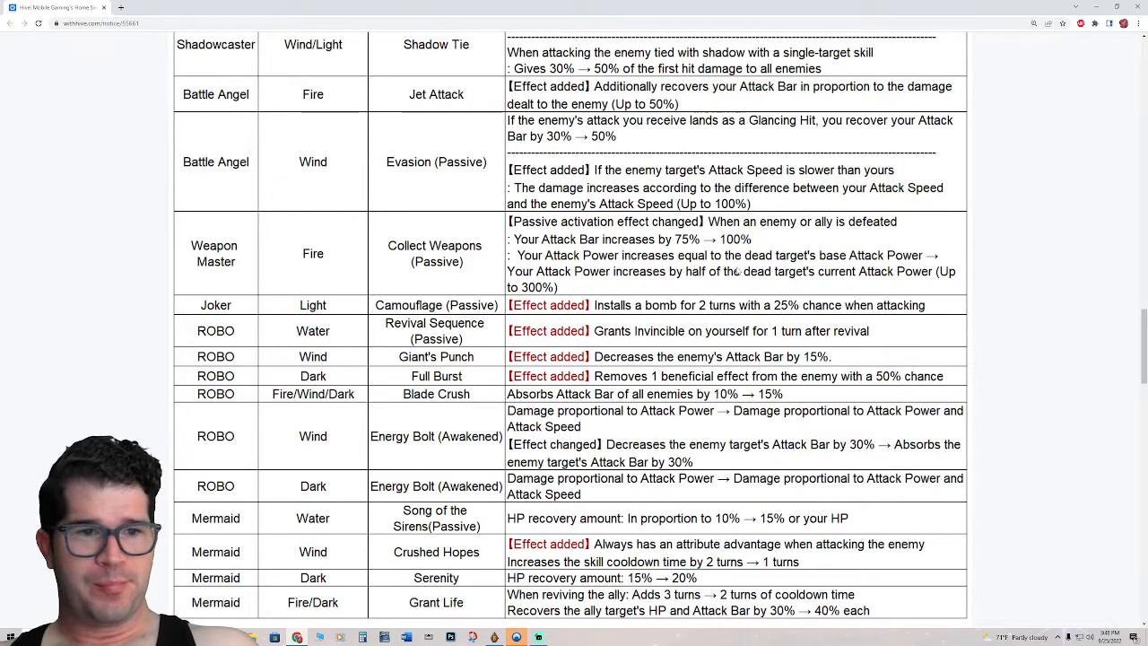
scroll(down, 3)
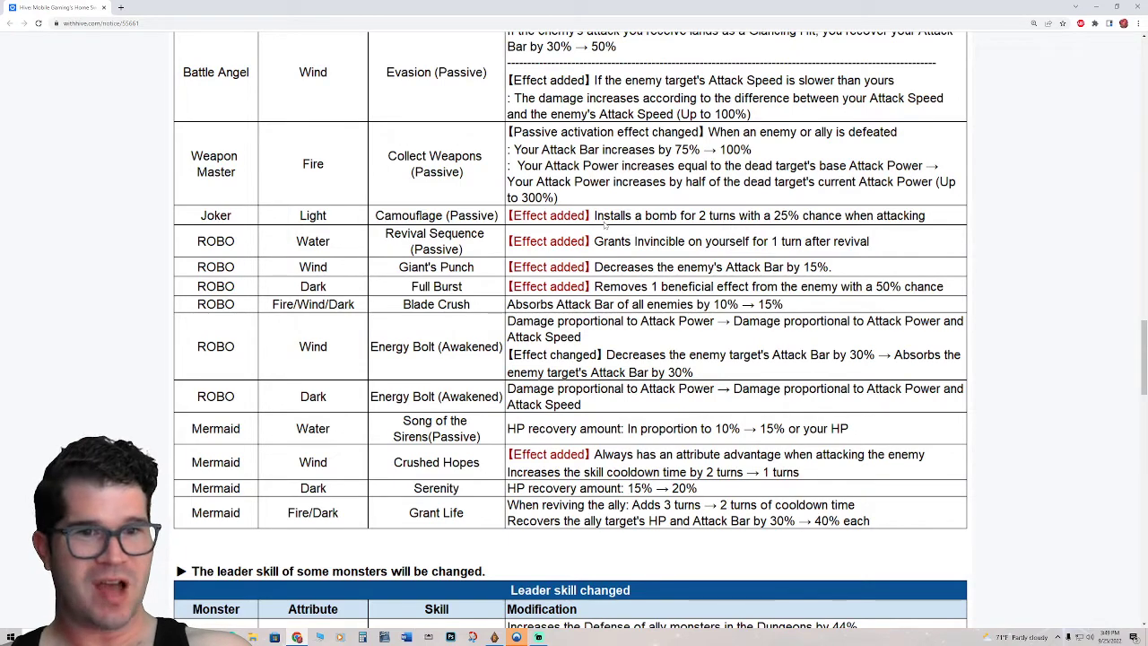
mouse_move(879, 237)
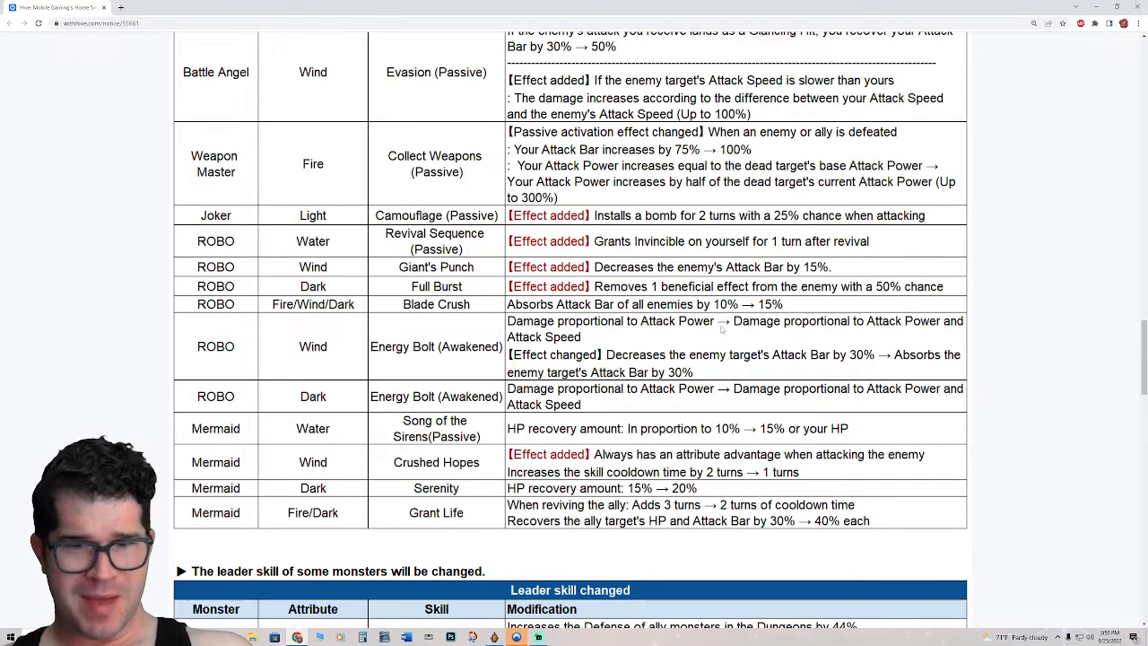
scroll(down, 3)
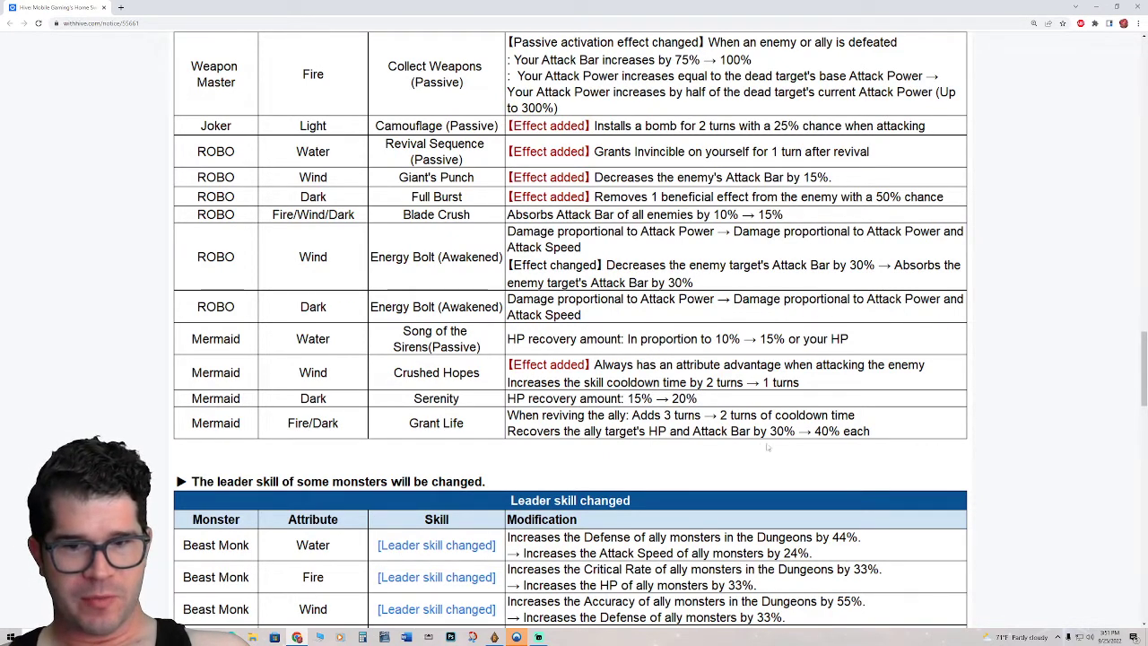
mouse_move(811, 451)
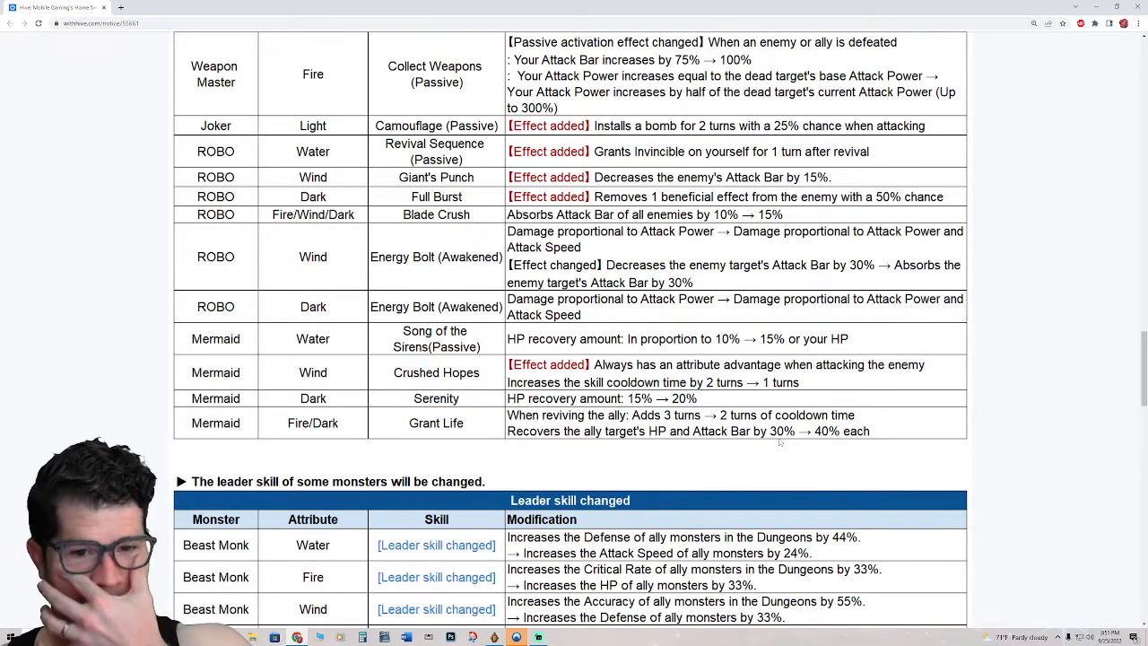
mouse_move(801, 452)
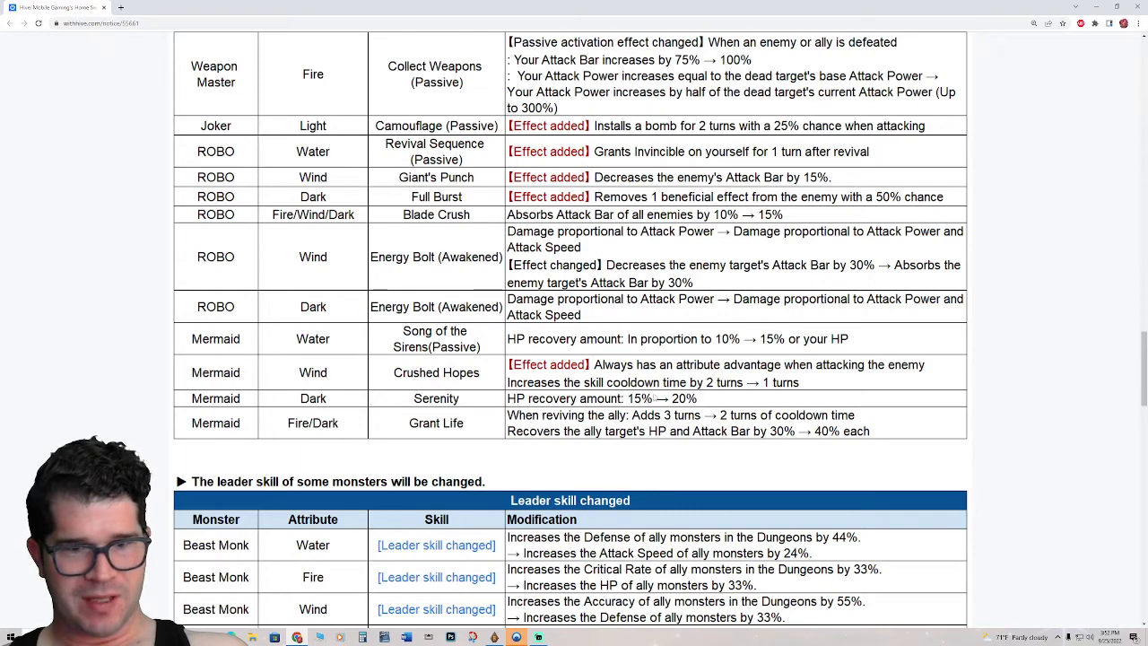
scroll(down, 3)
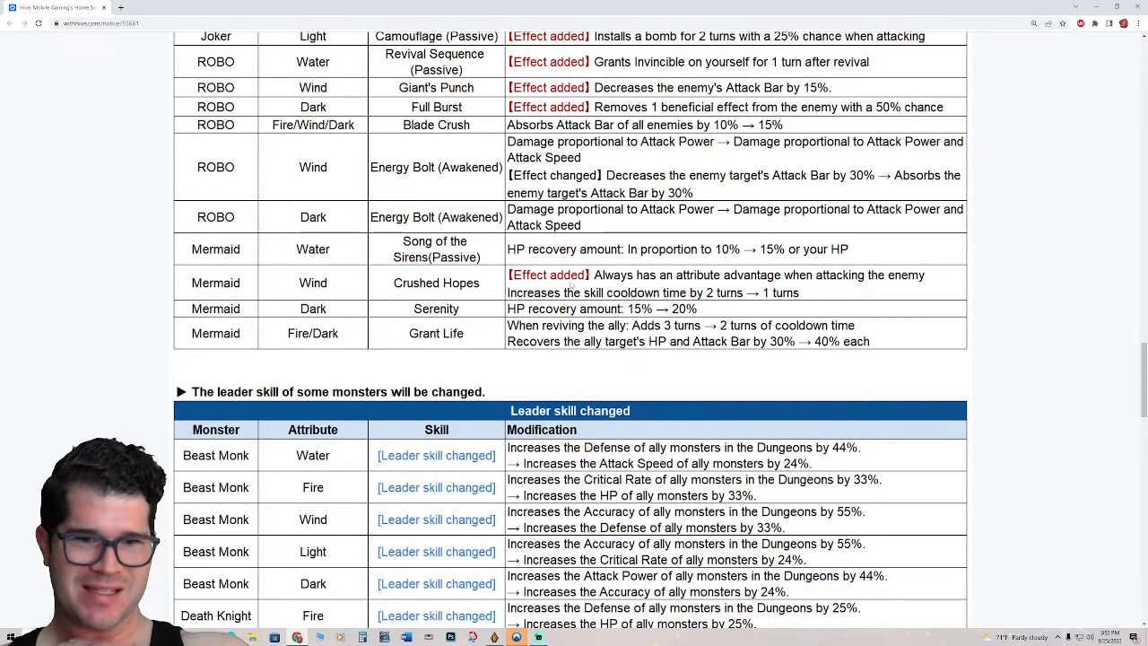
mouse_move(715, 407)
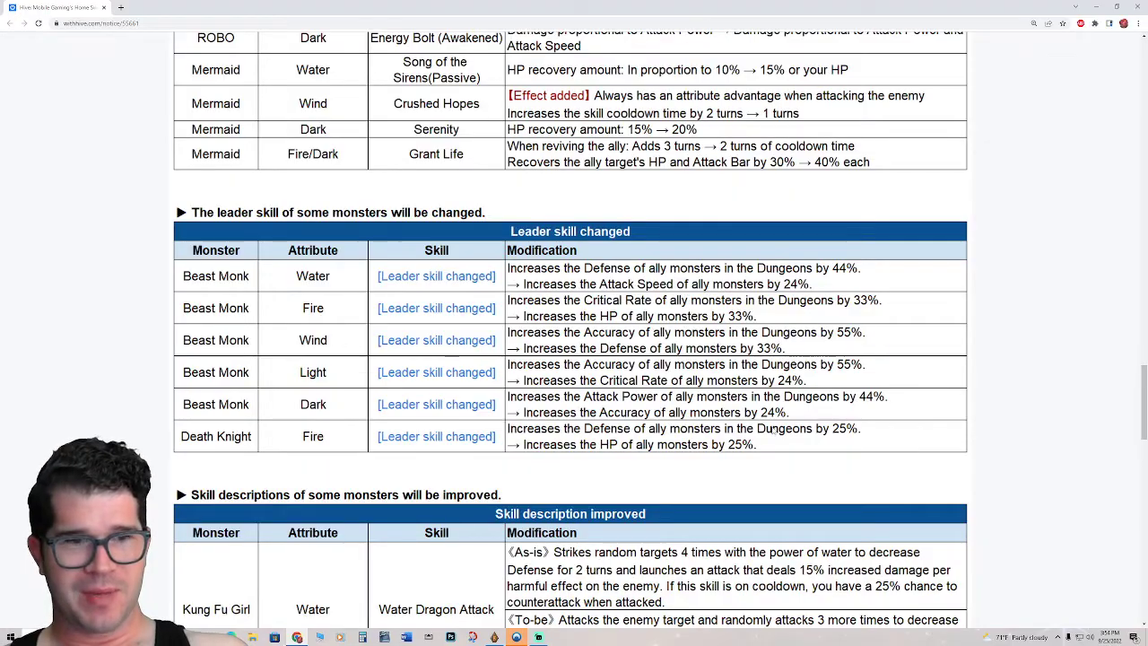
scroll(down, 3)
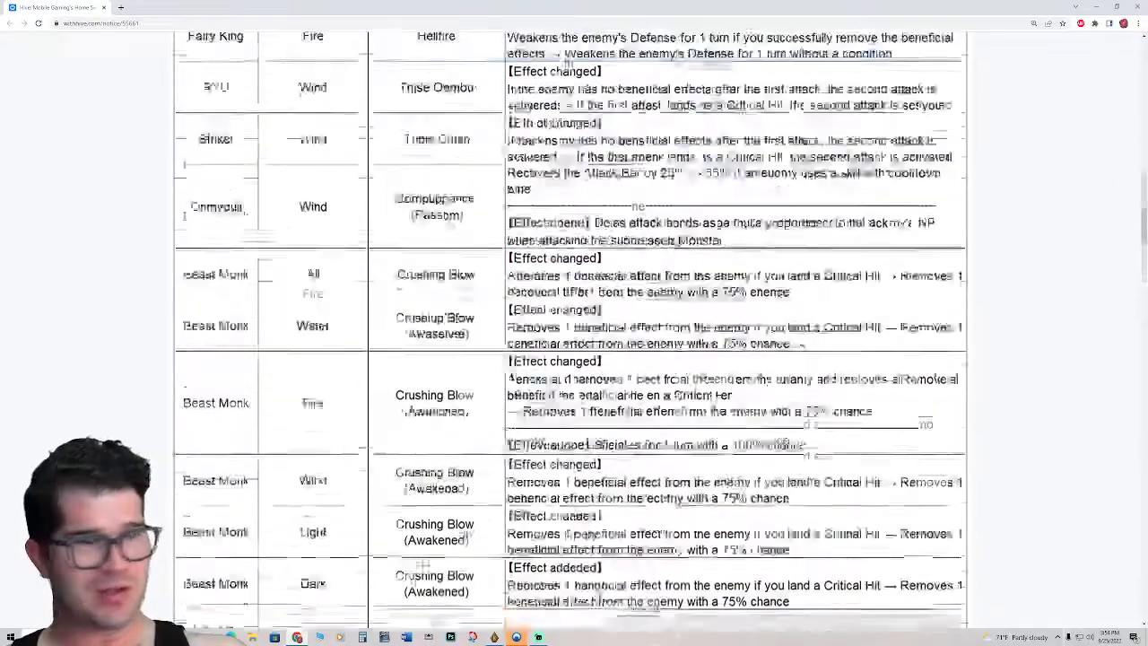
scroll(down, 3)
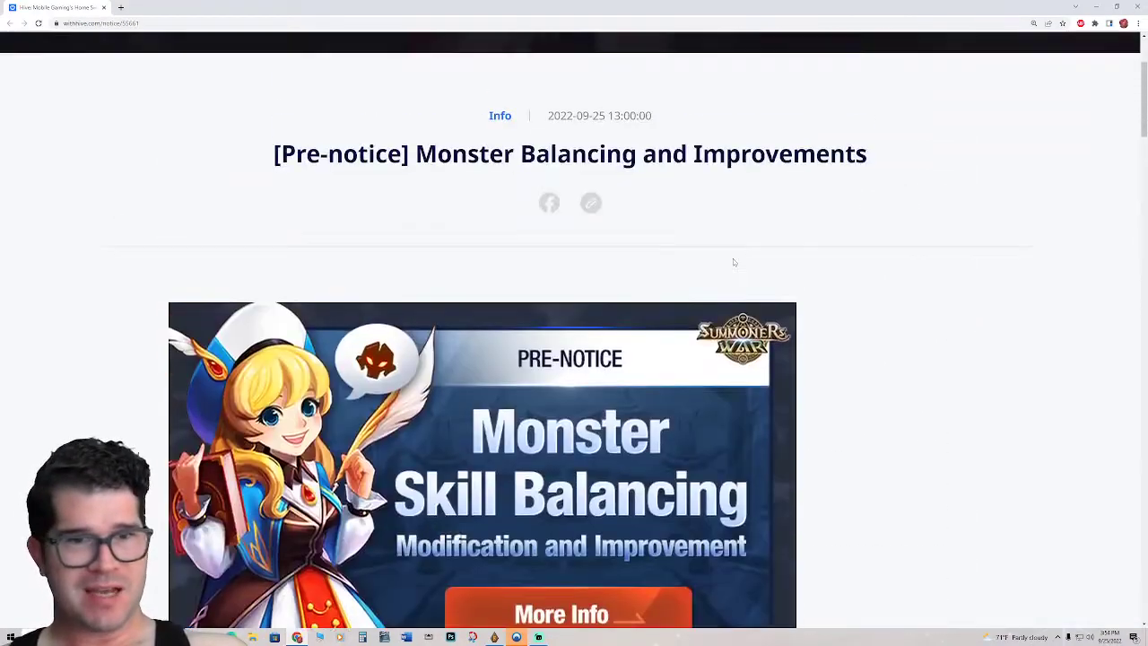
scroll(down, 3)
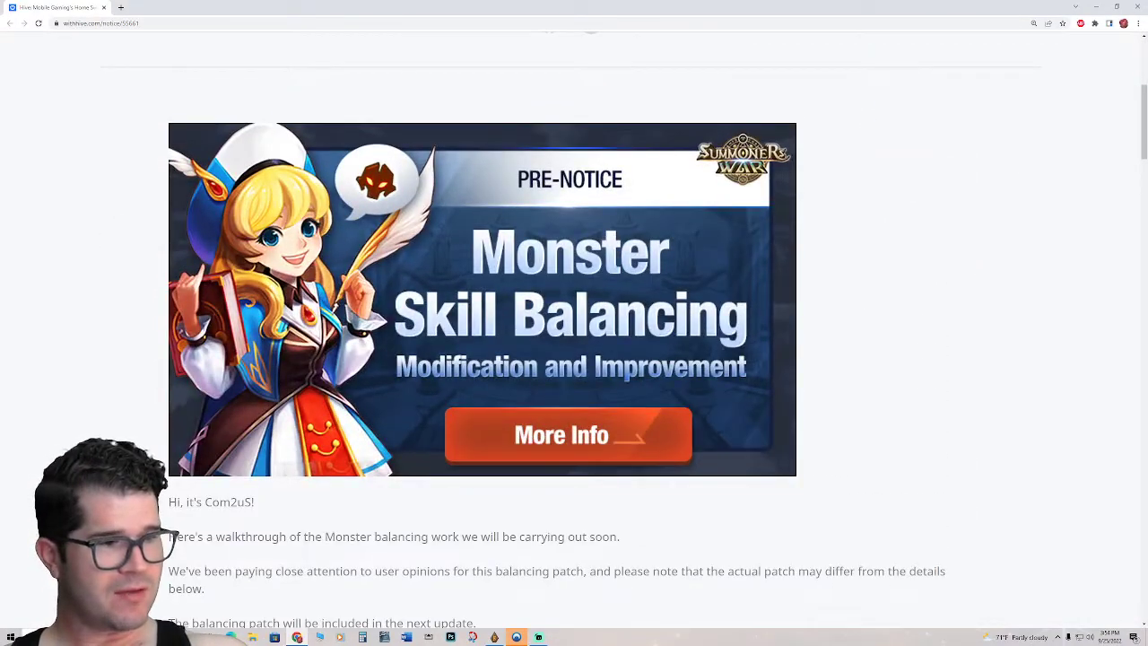